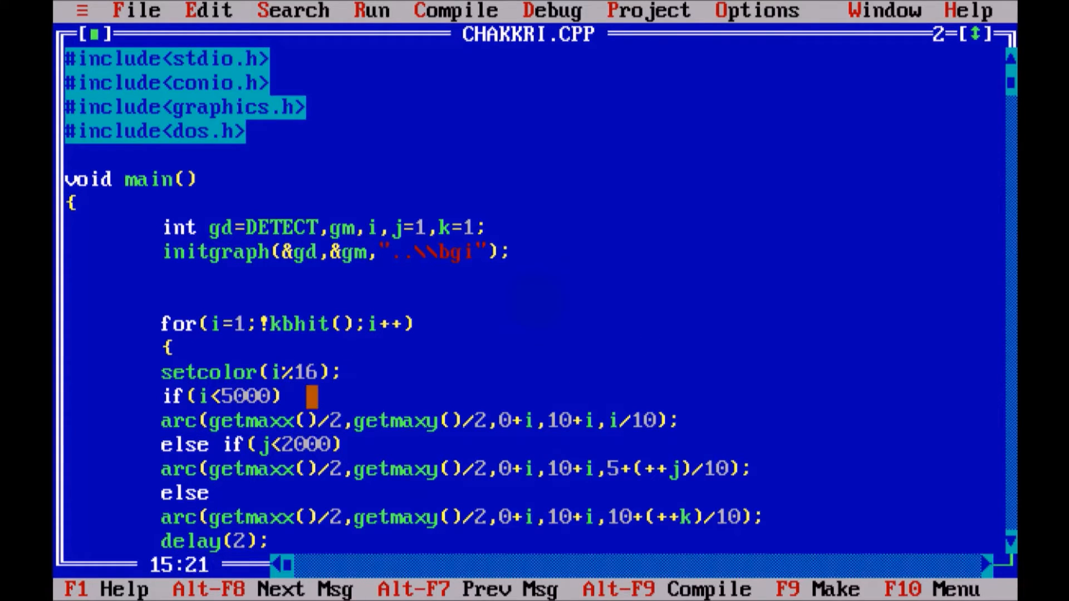
Create a new empty source file and save it under the name ANIM.C
key(Up)
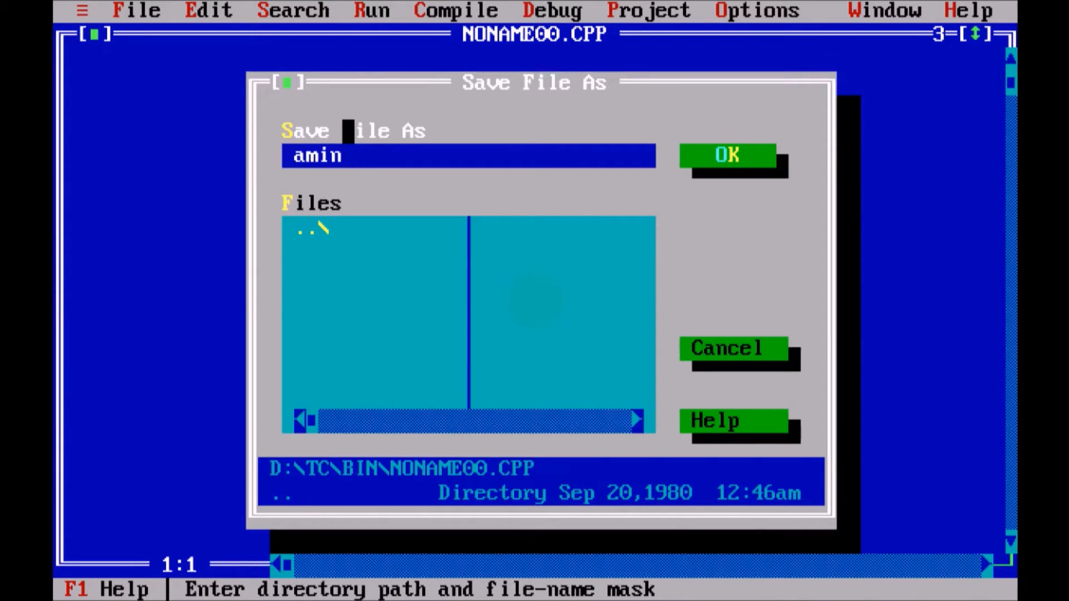
key(BackSpace)
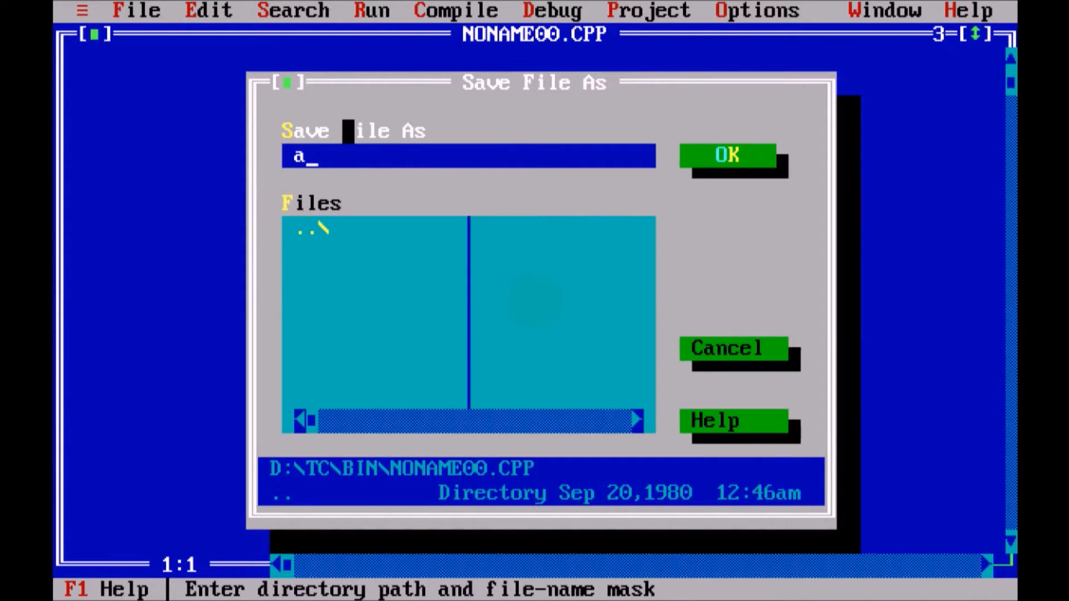
click(727, 156)
text(#)
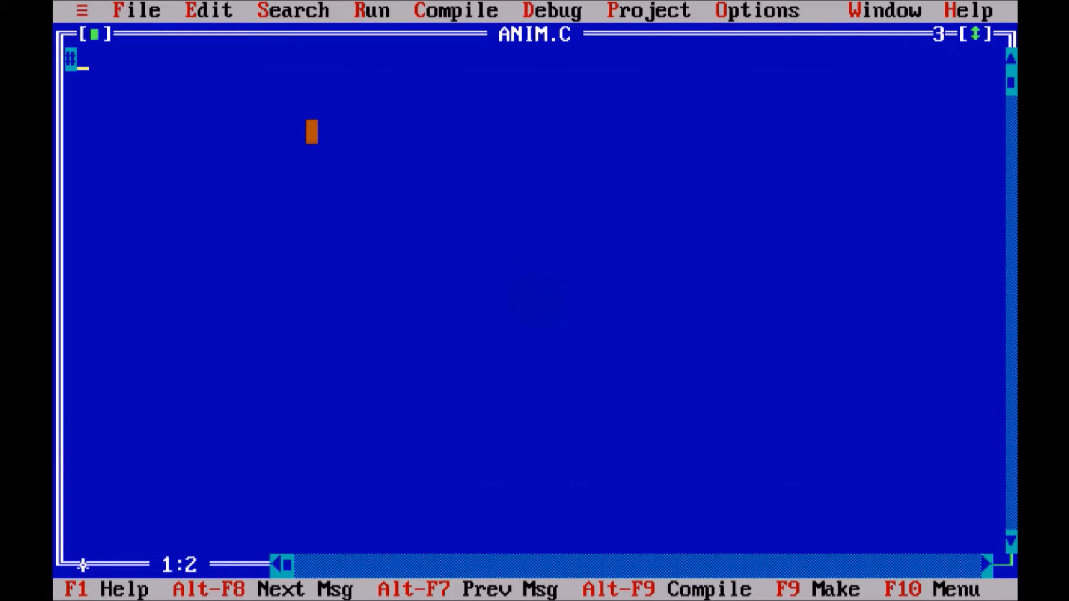
Add the #include lines for stdio.h and conio.h at the top of ANIM.C
text(include<)
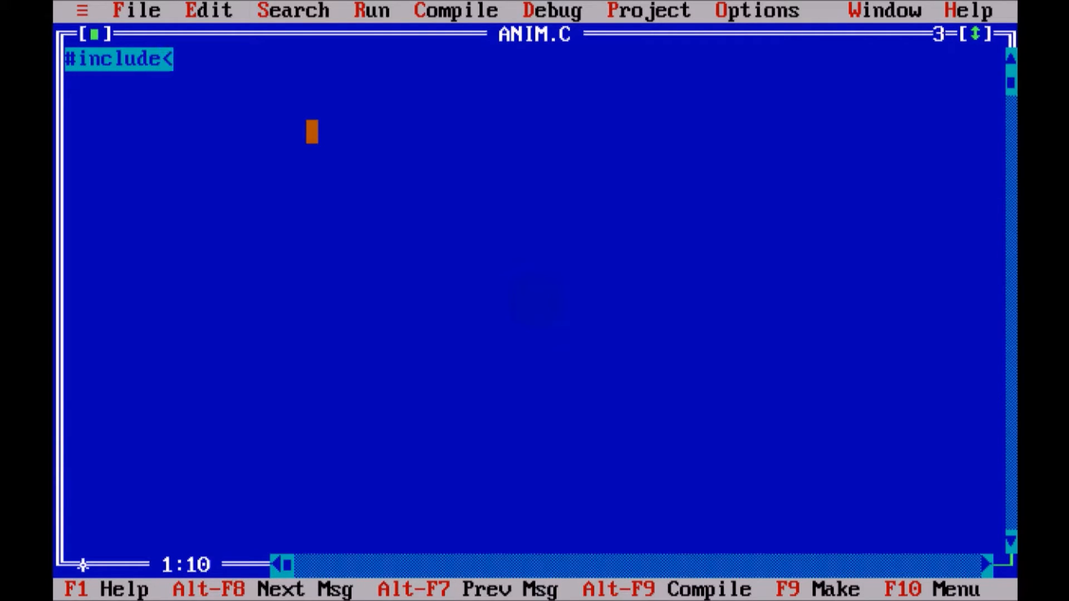
text(stdio>)
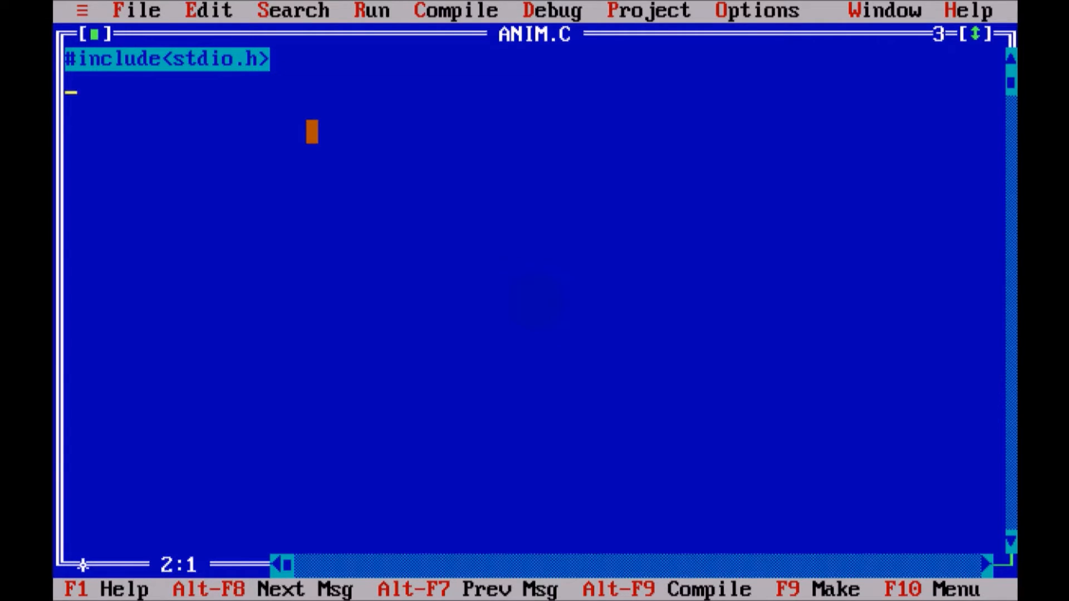
text(#include<c>)
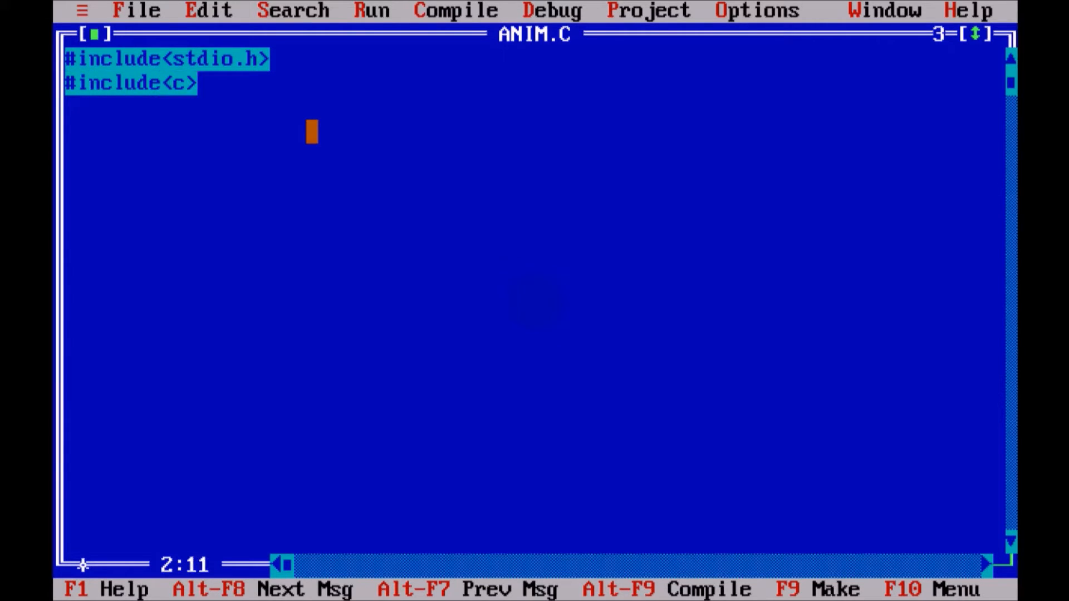
text(onio.h>)
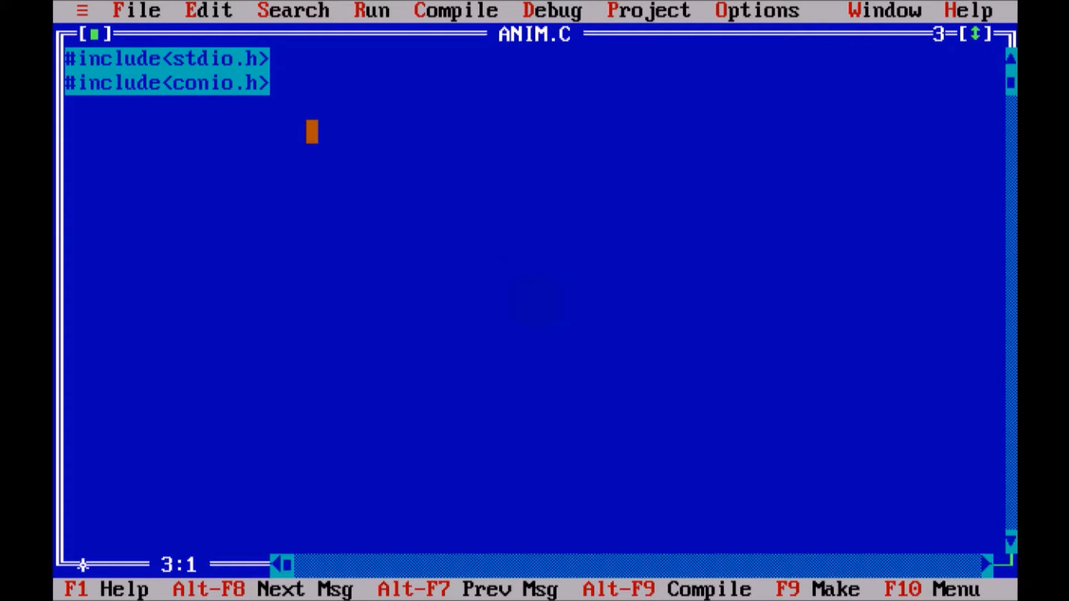
Write void main() whose body calls printf("Hello"); and getch();
text(void m)
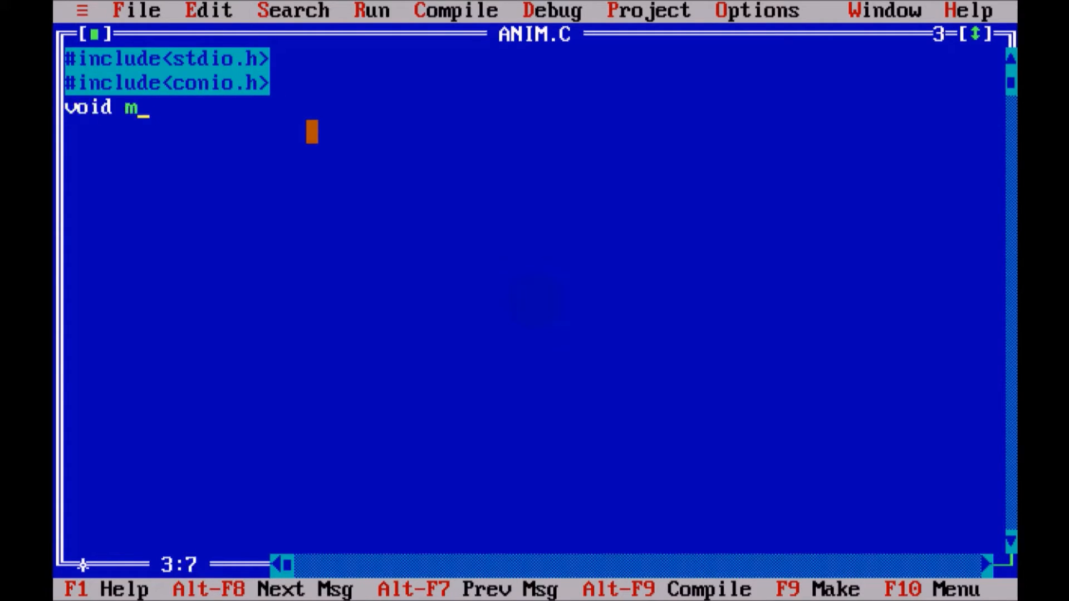
text(ain())
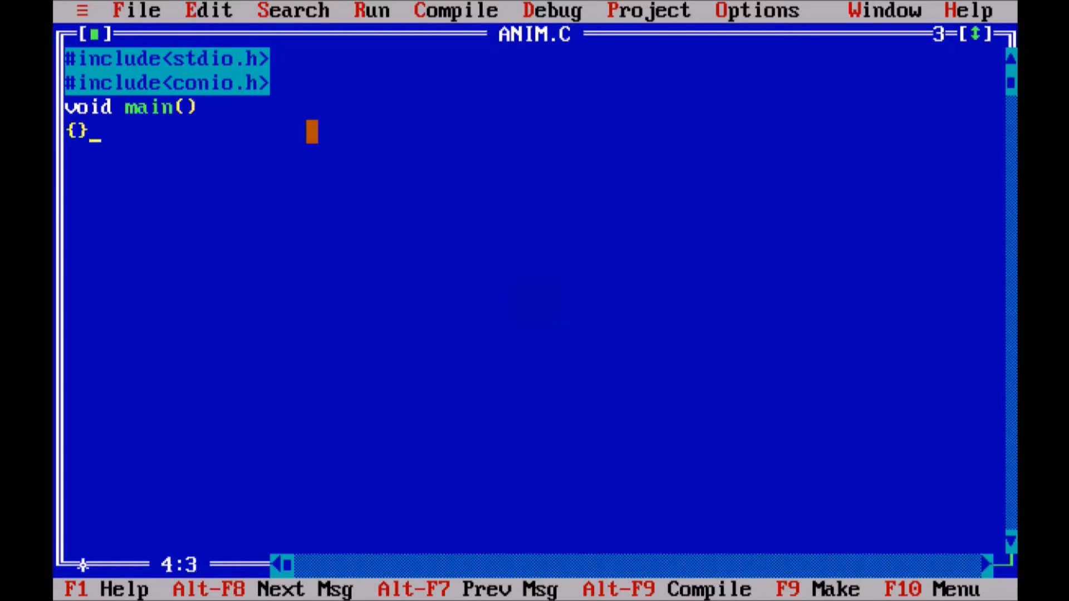
key(enter)
text(print)
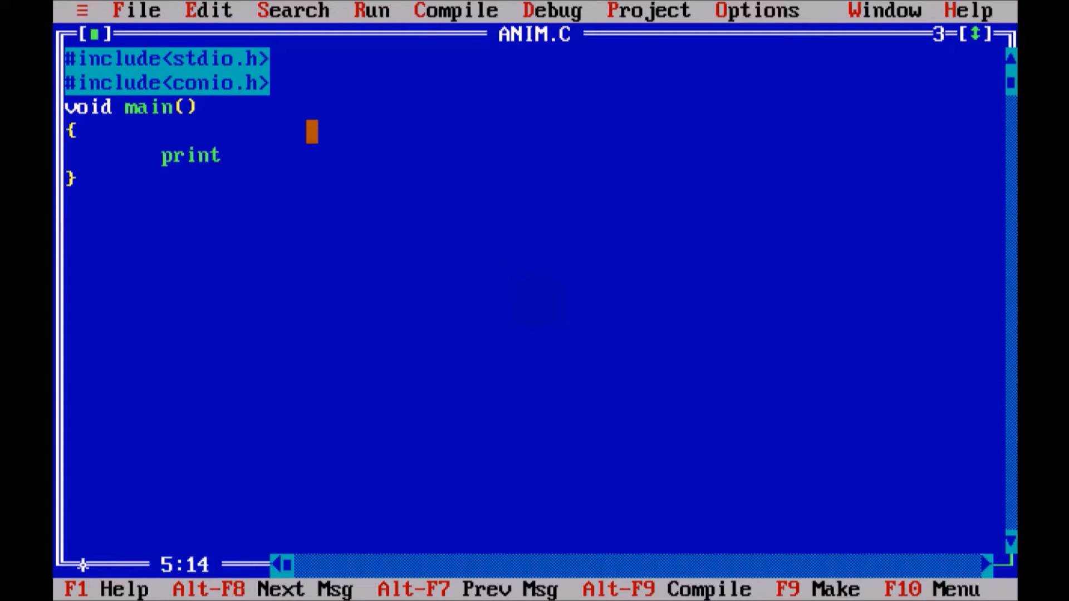
text(f();)
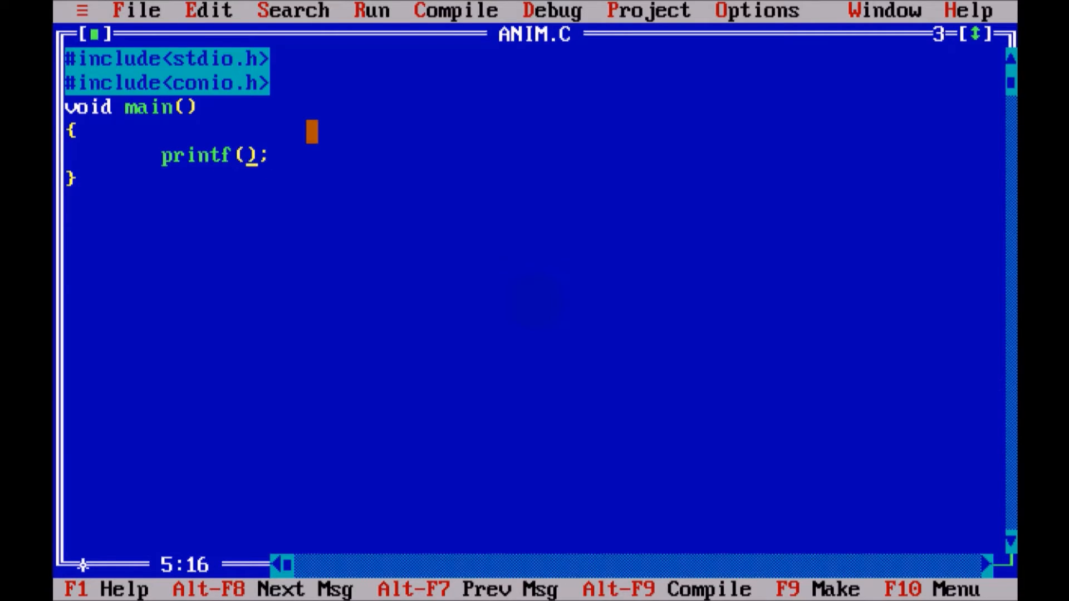
text("Hello")
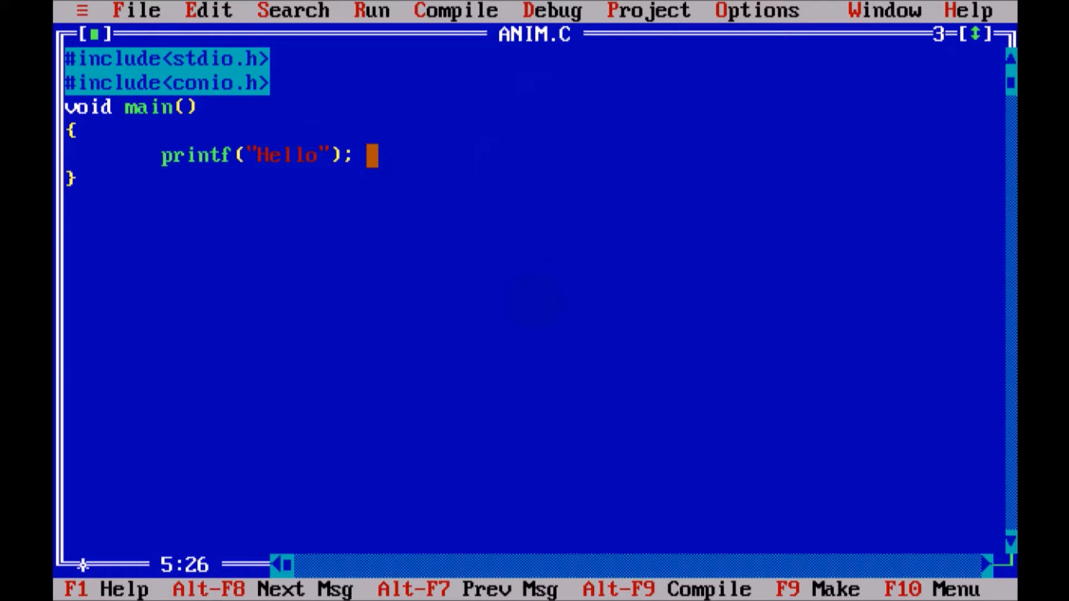
text(getch()
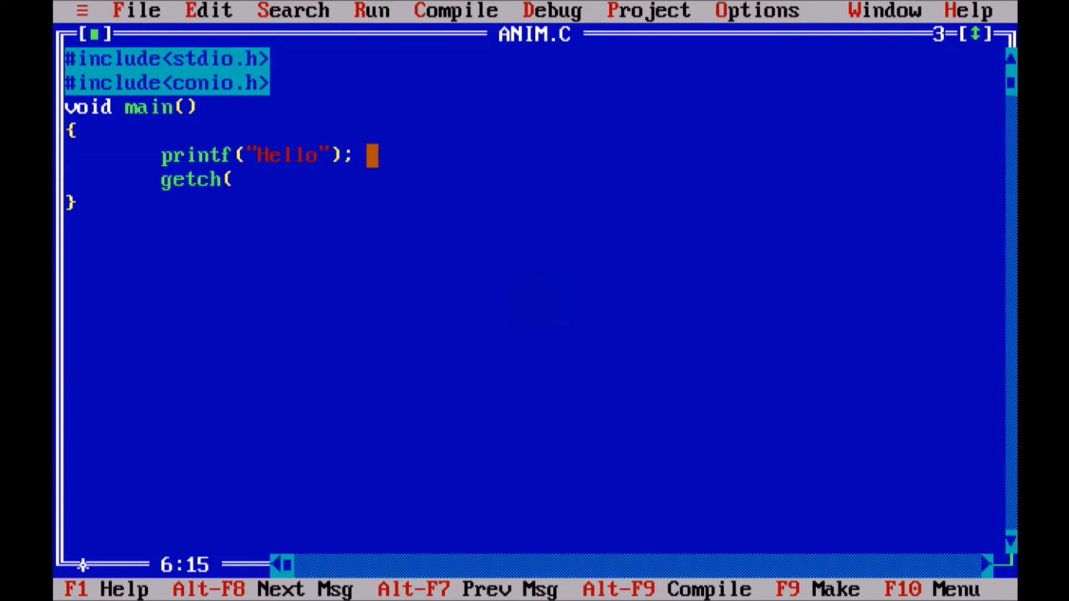
text();)
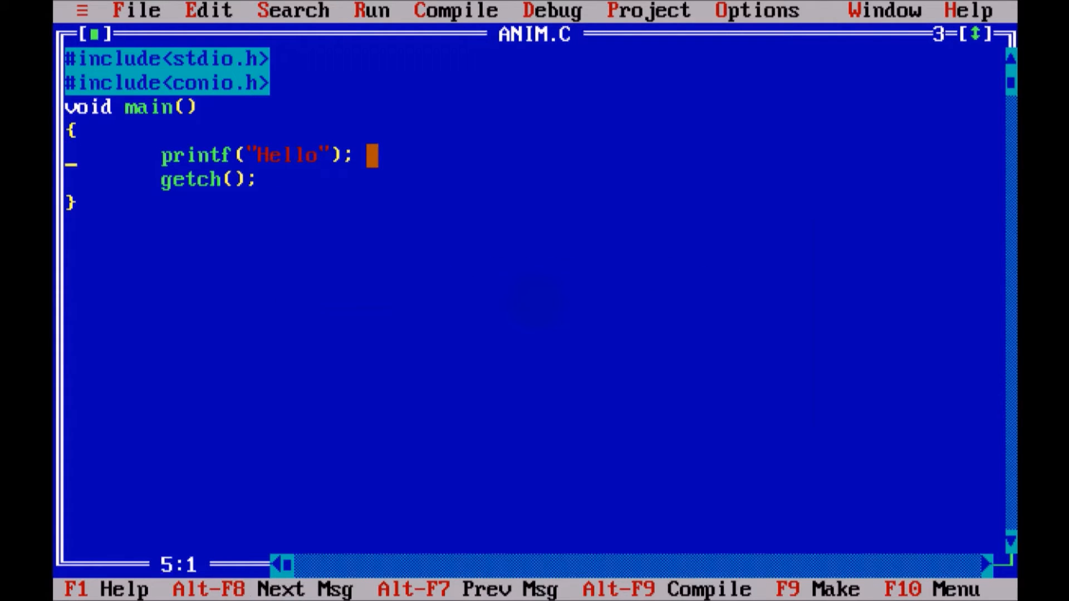
Declare int gd=DETECT, gm; as the first line inside main
key(Enter)
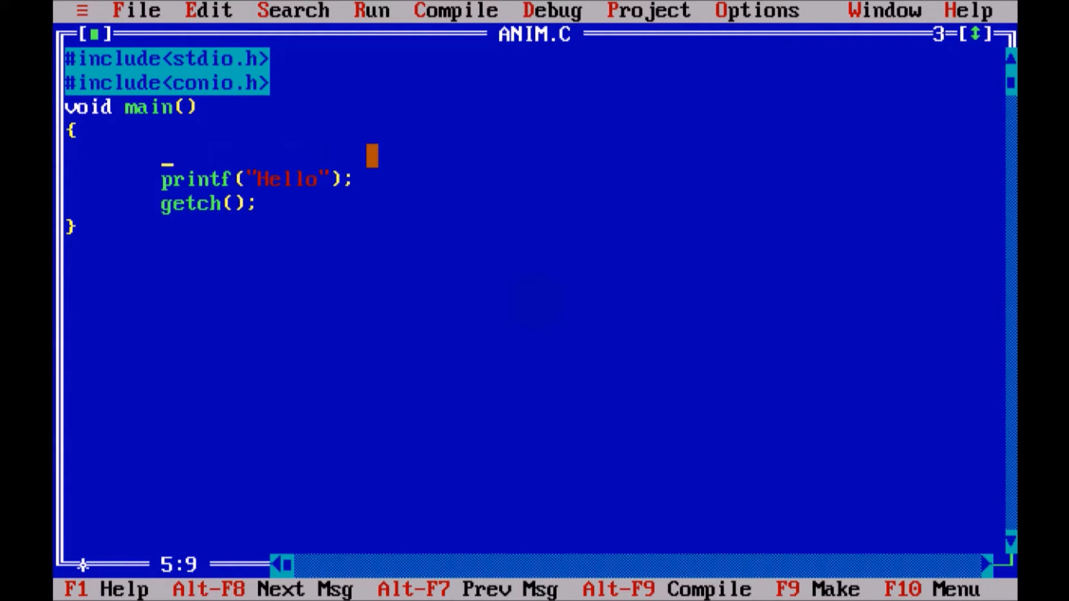
text(i)
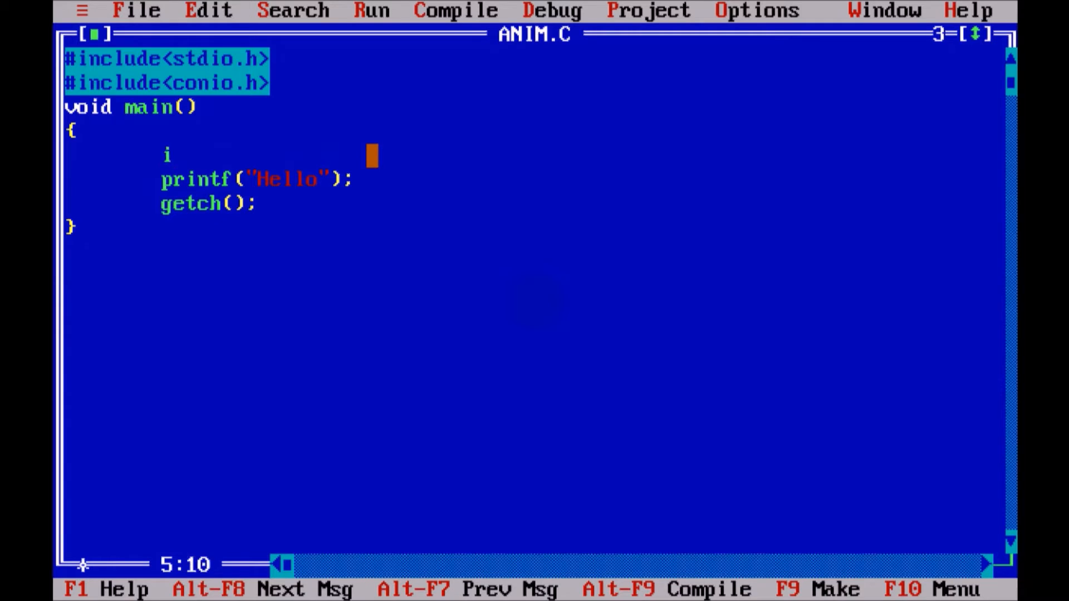
text(nt gd,gm)
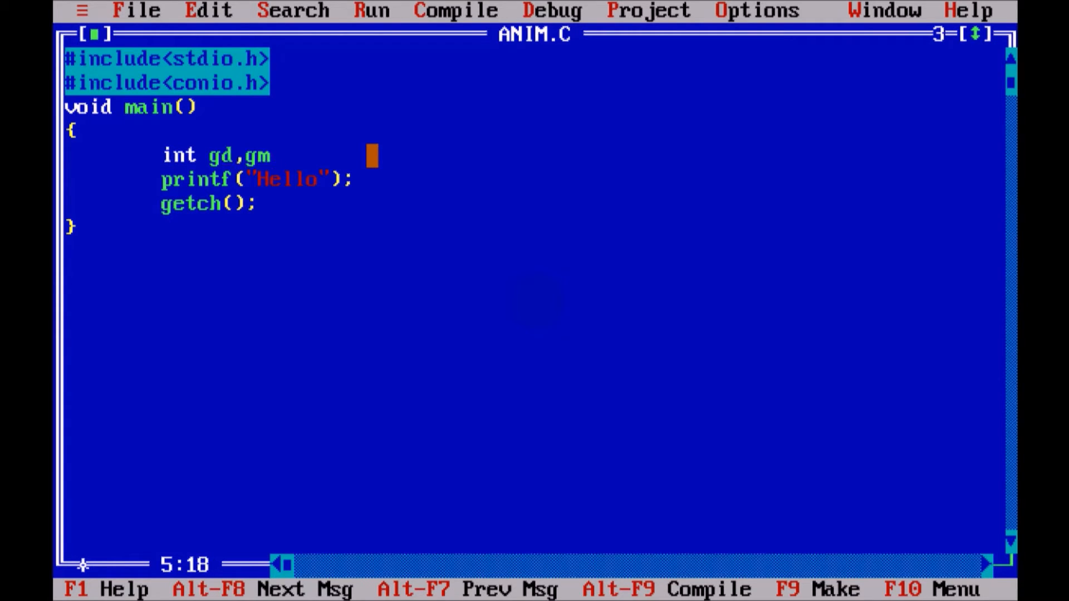
text(;)
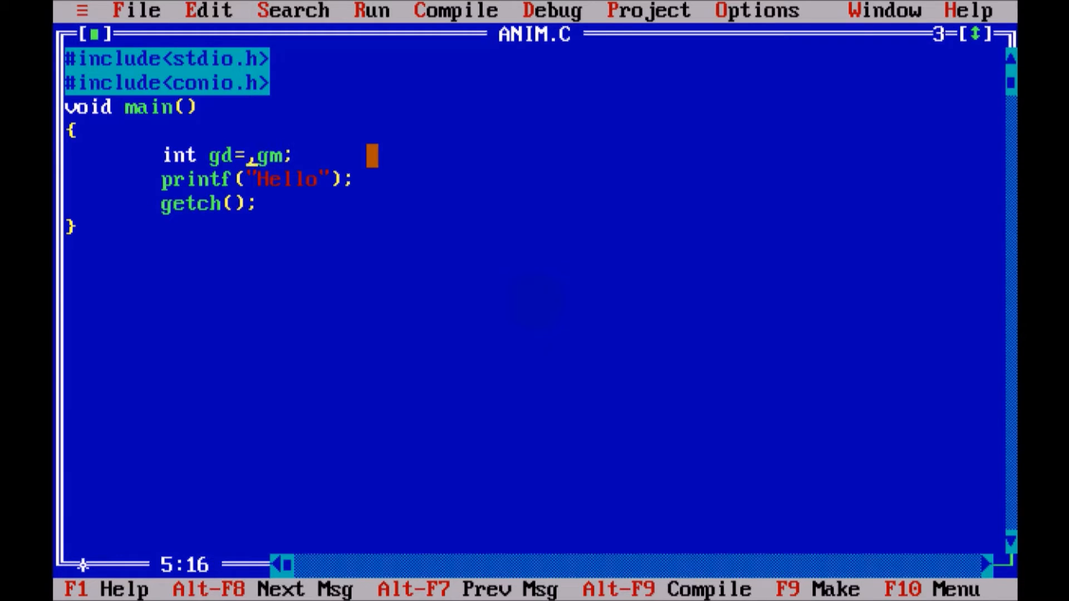
text(DETECT)
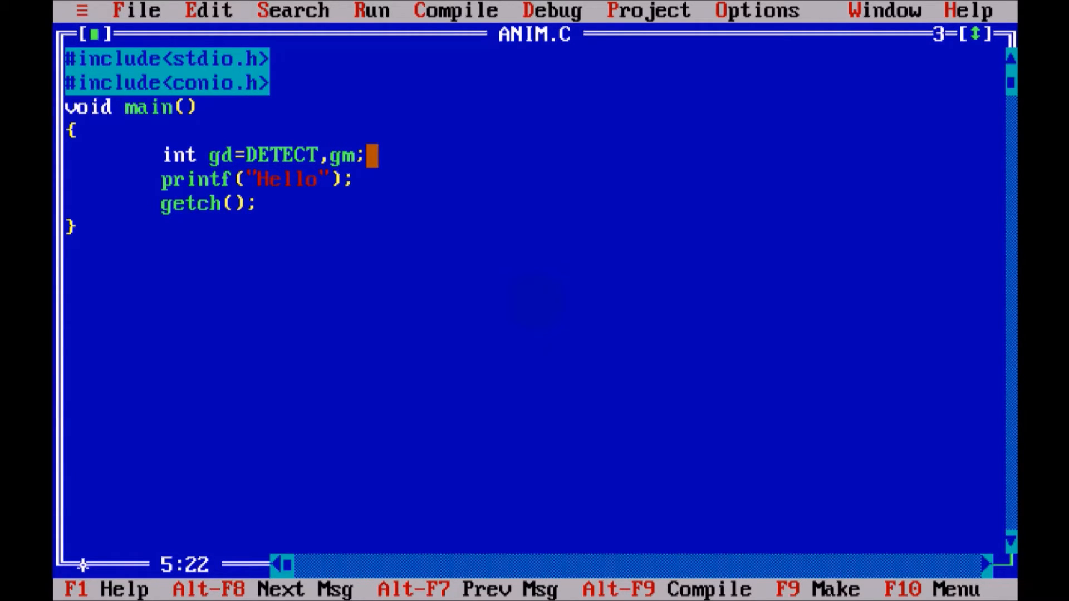
Call initgraph(&gd,&gm,"..\\bgi"); right after the gd/gm declaration
key(enter)
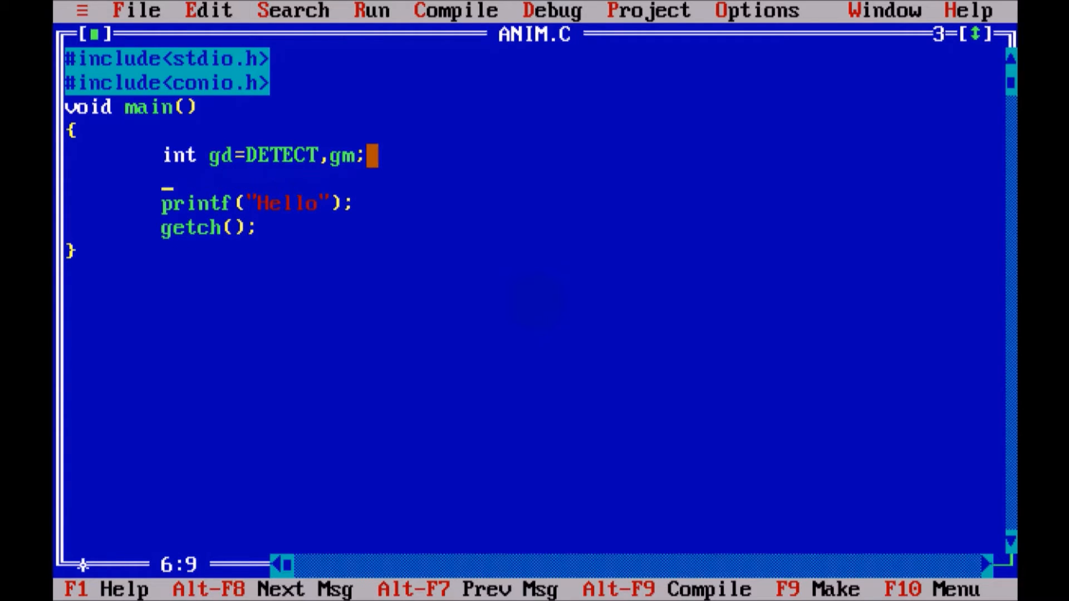
text(initgraph)
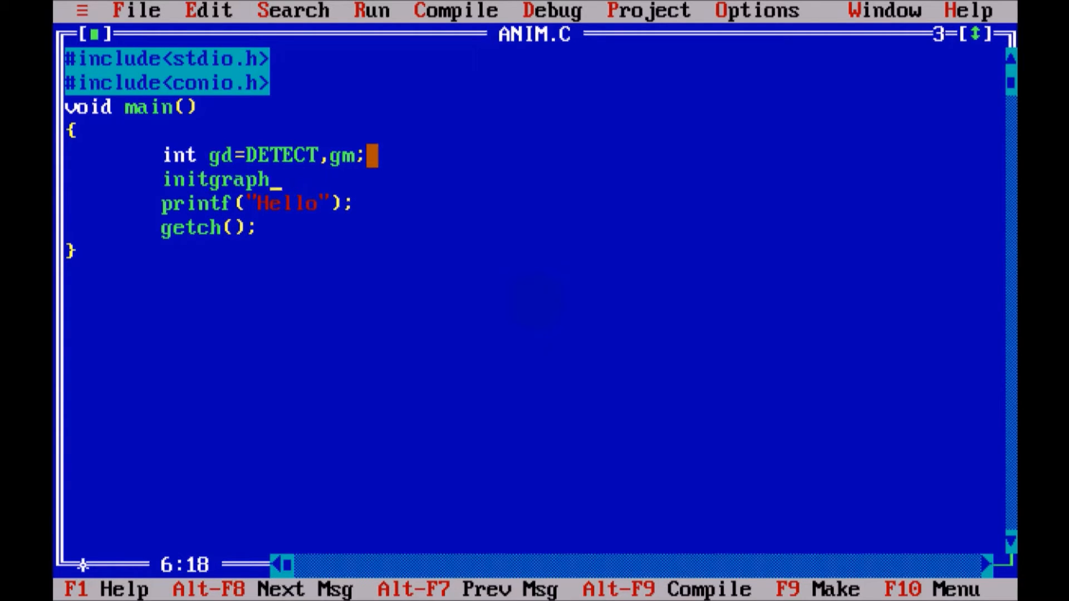
text(())
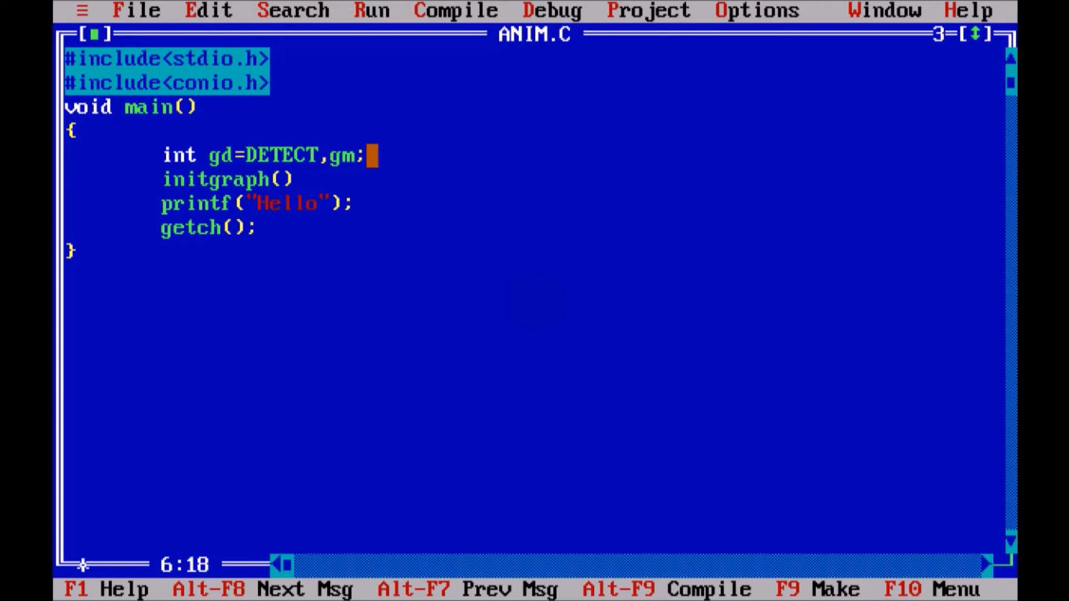
text(&)
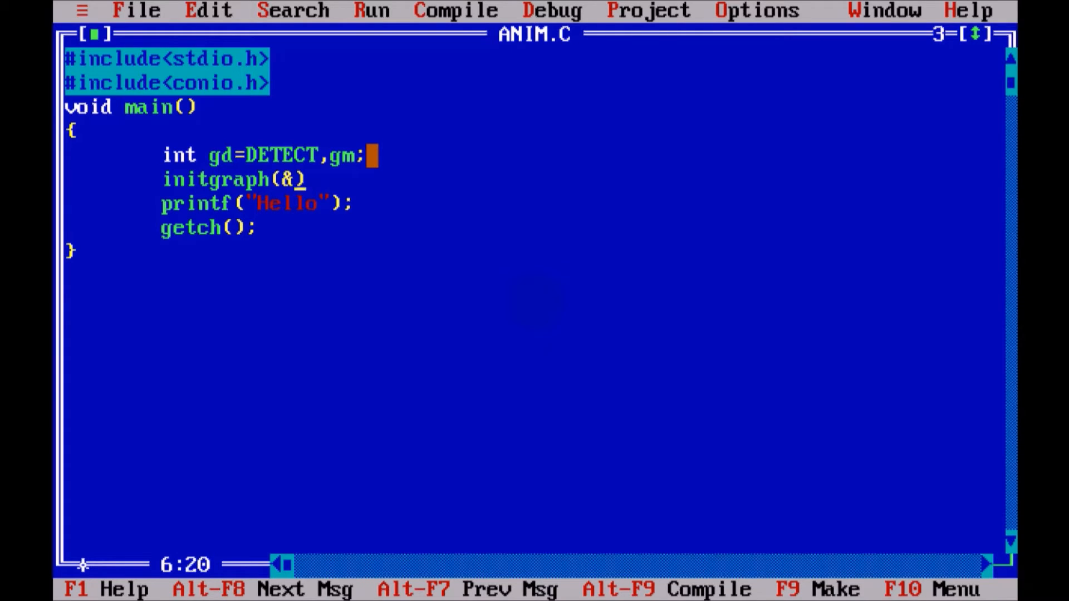
text(gd,)
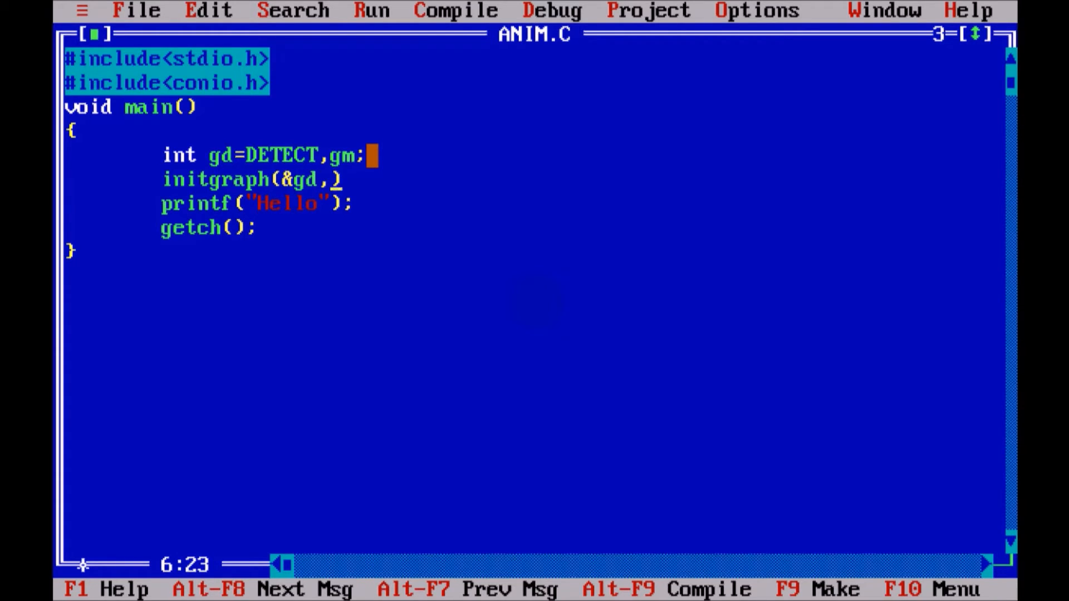
text(&gm)
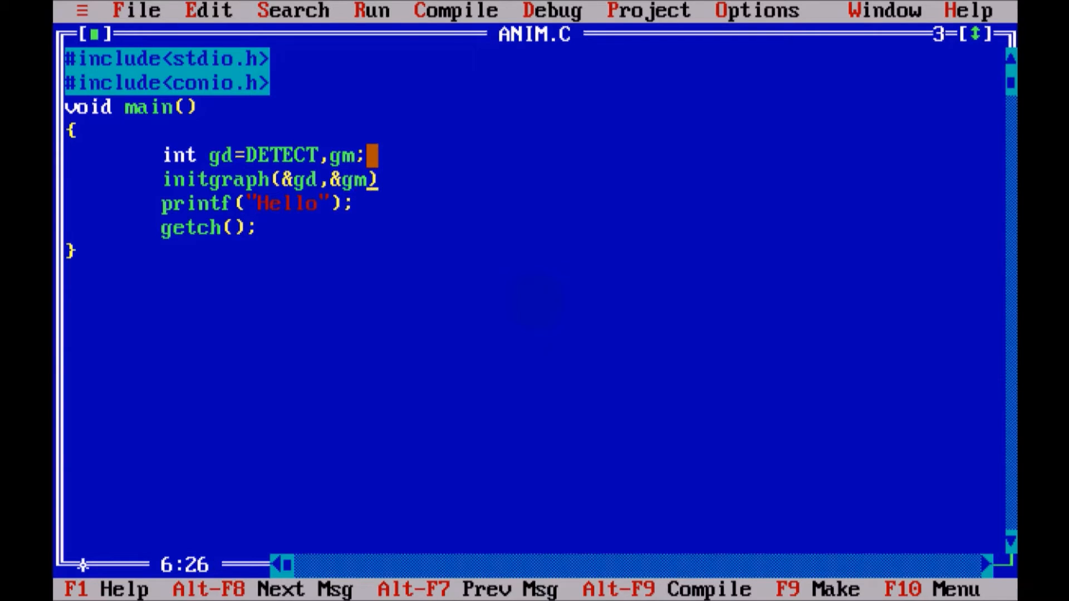
text(,"")
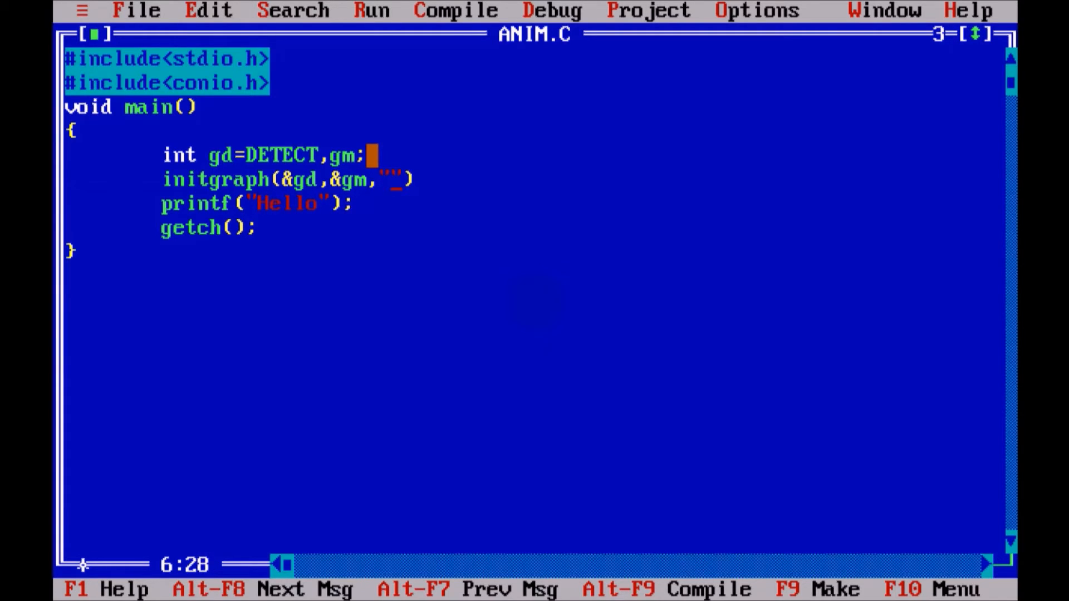
text(..\\)
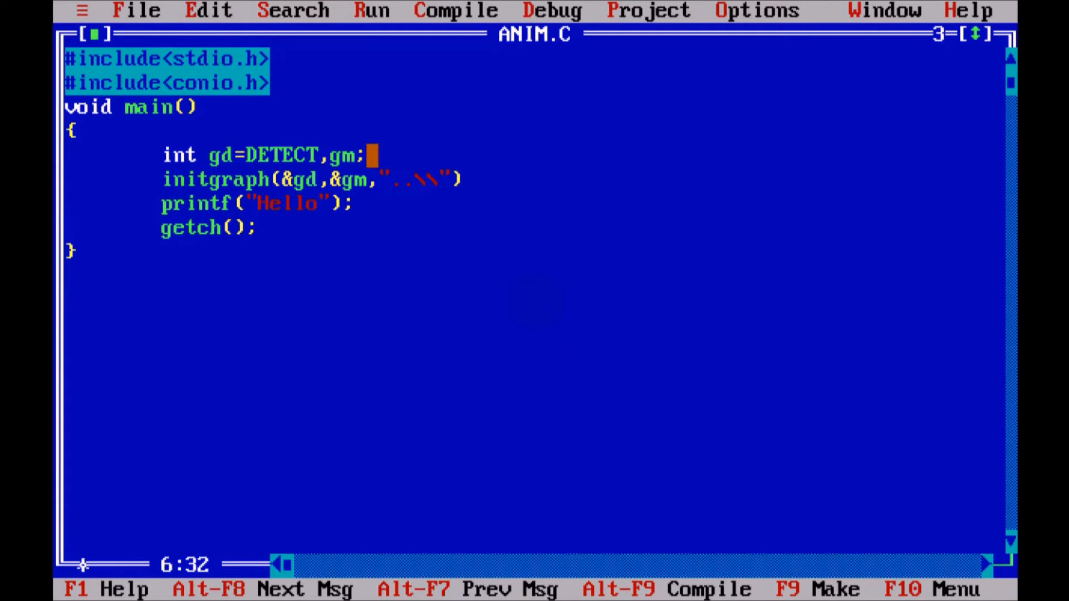
text(bgi)
text(#)
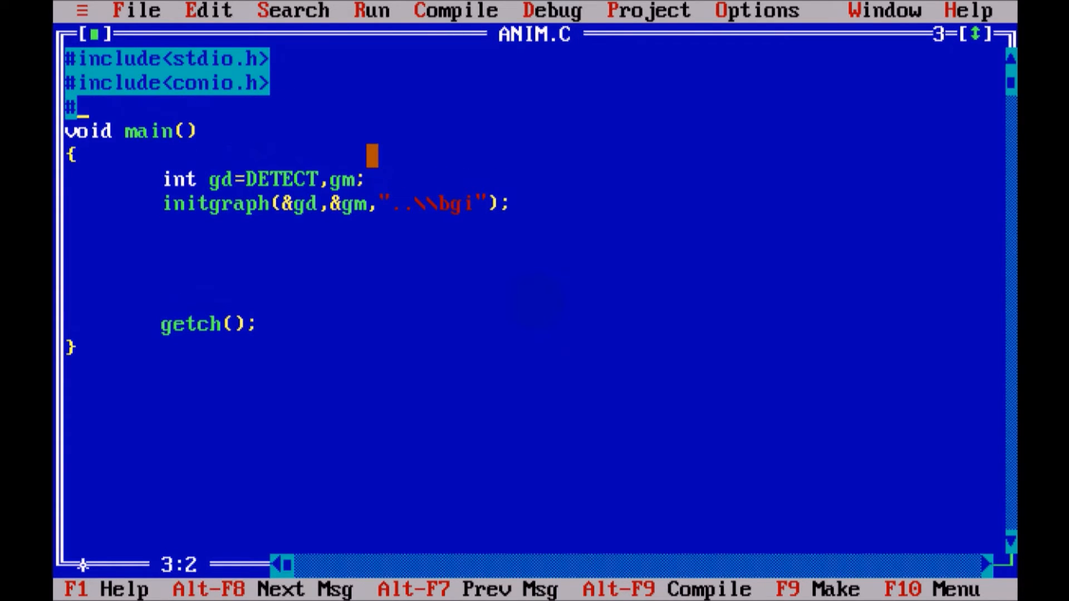
Add #include<graphics.h> as the third header line of ANIM.C
text(include<g>)
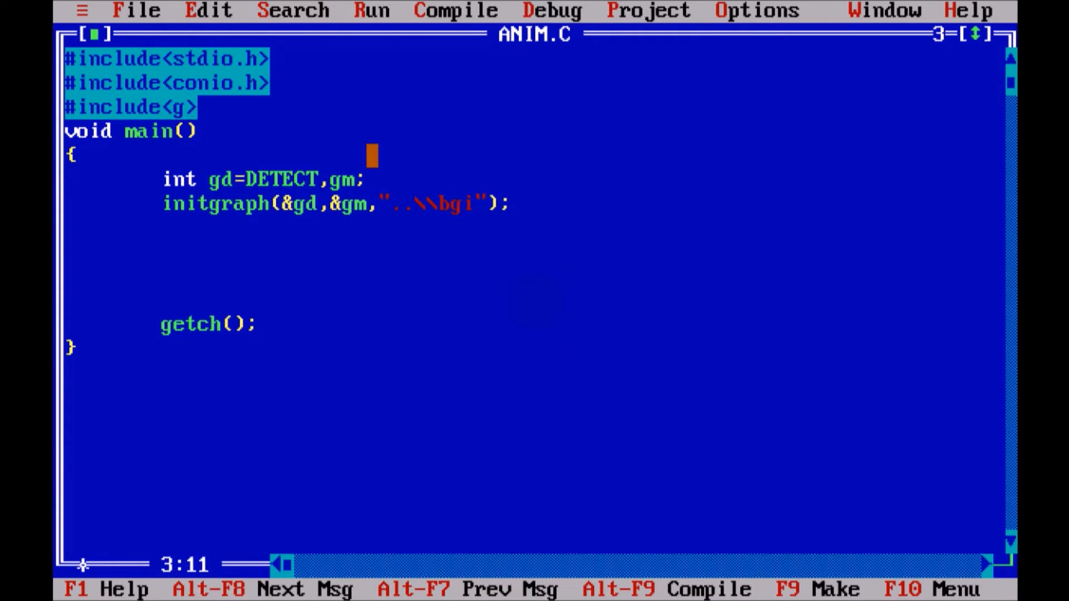
text(raphics.h)
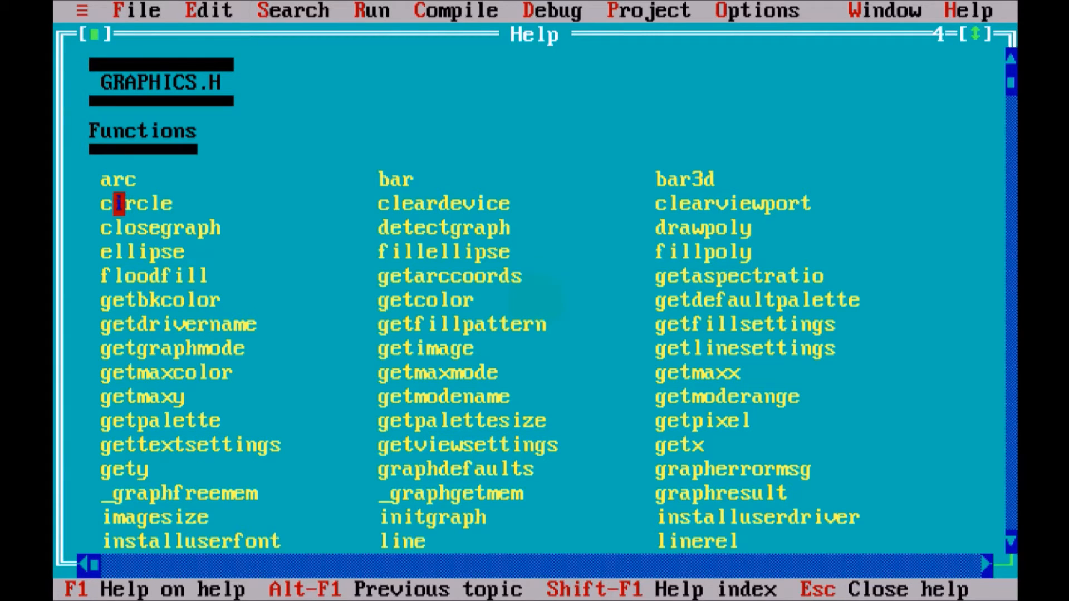
Dismiss the GRAPHICS.H help window and return to editing ANIM.C
click(135, 203)
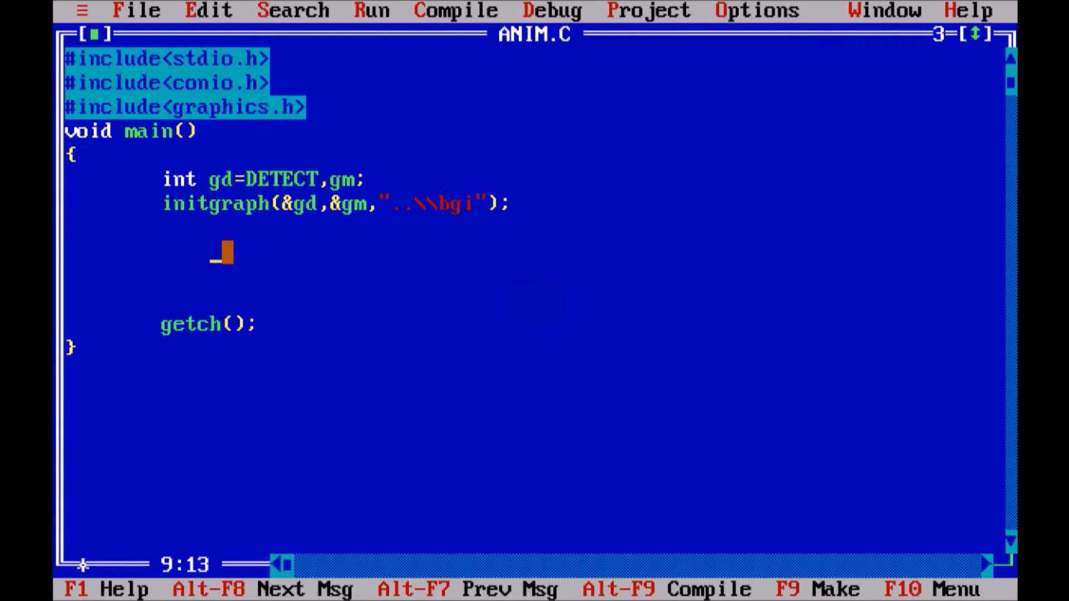
Add arc(300,300,0,90,50); on the line after initgraph
text(arc_)
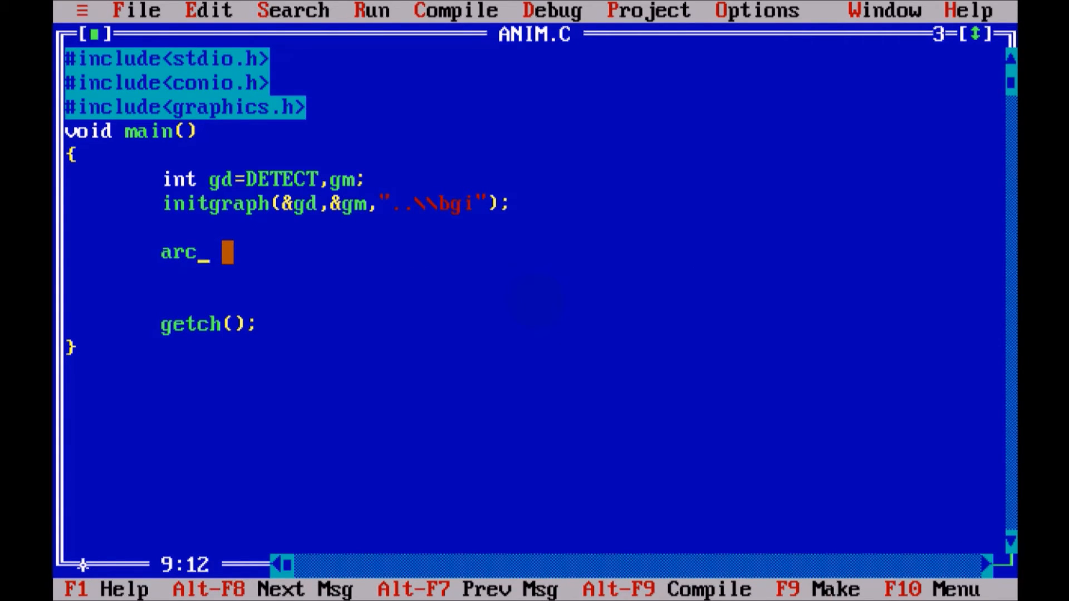
text(();)
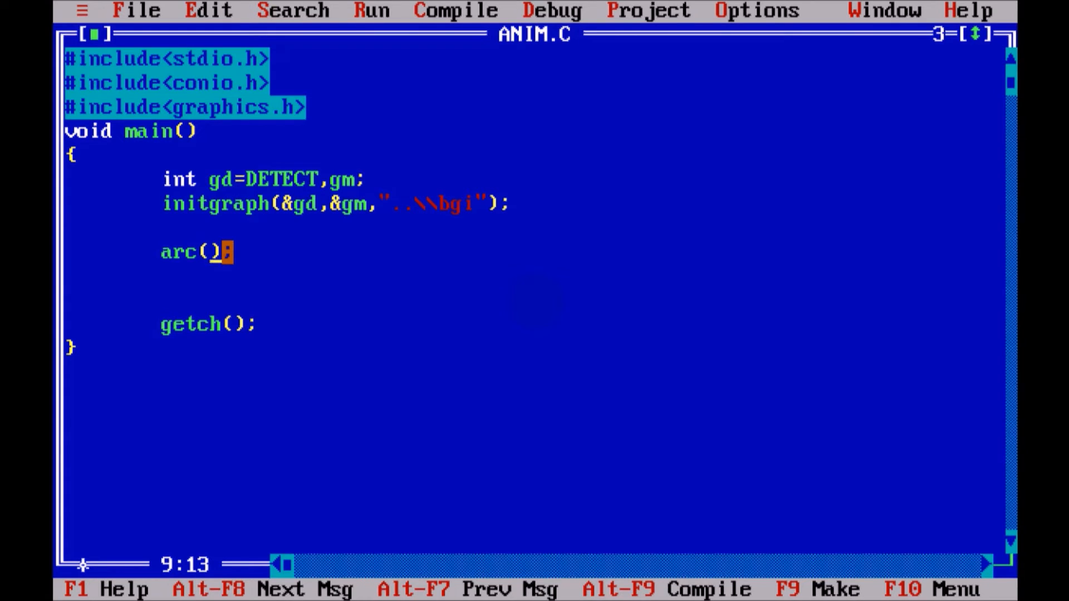
text(300,3)
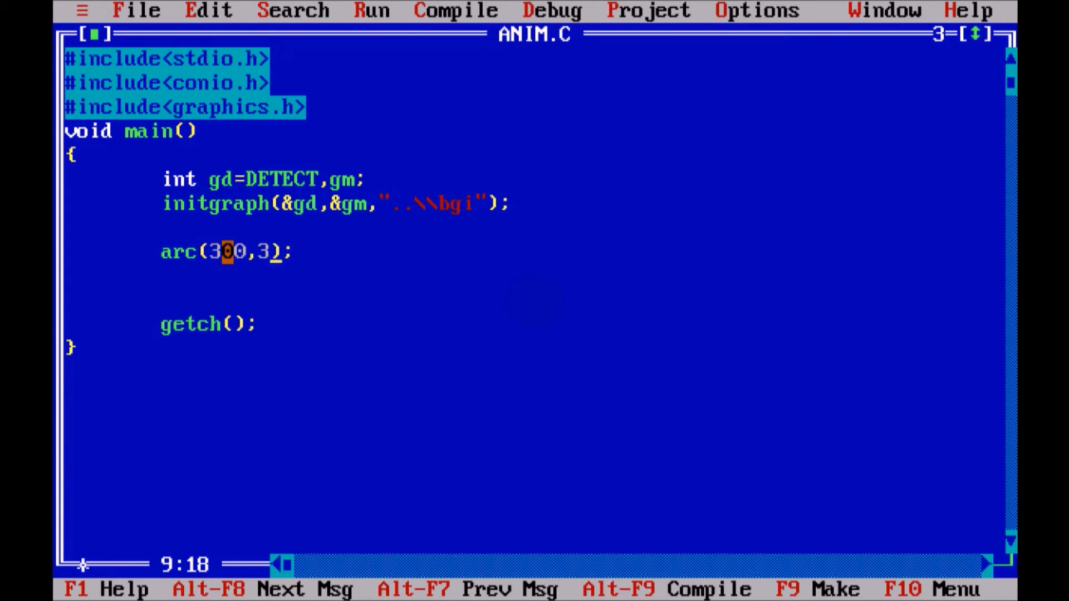
text(00,)
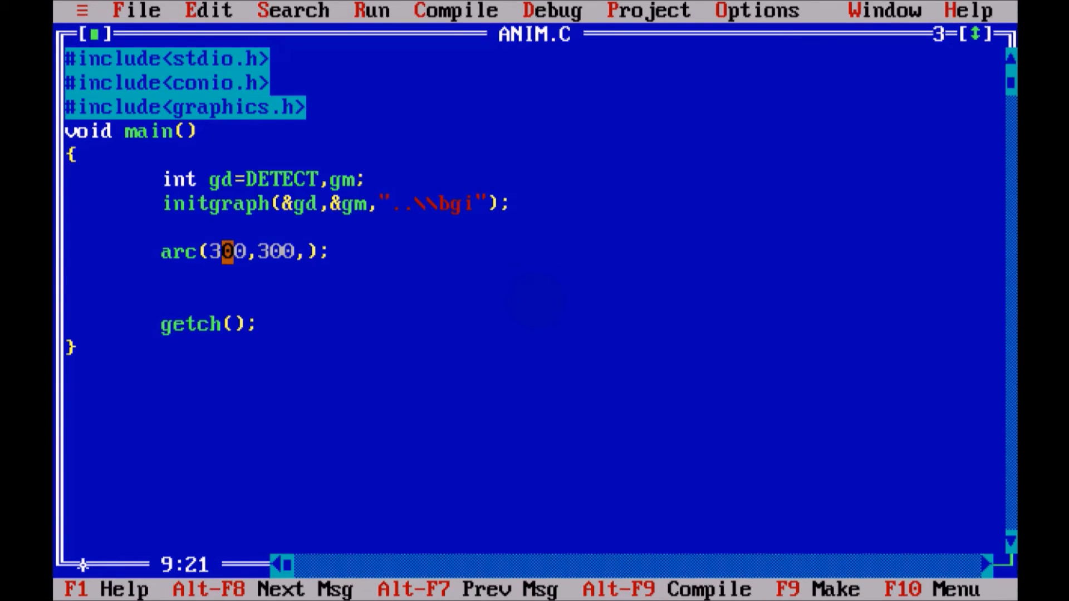
text(0,)
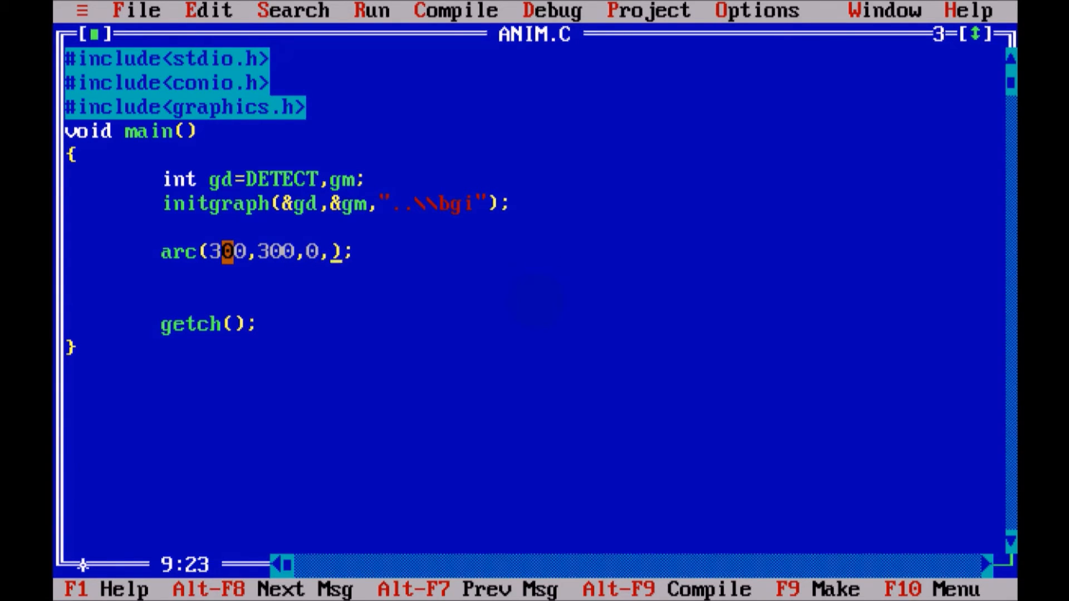
text(90,)
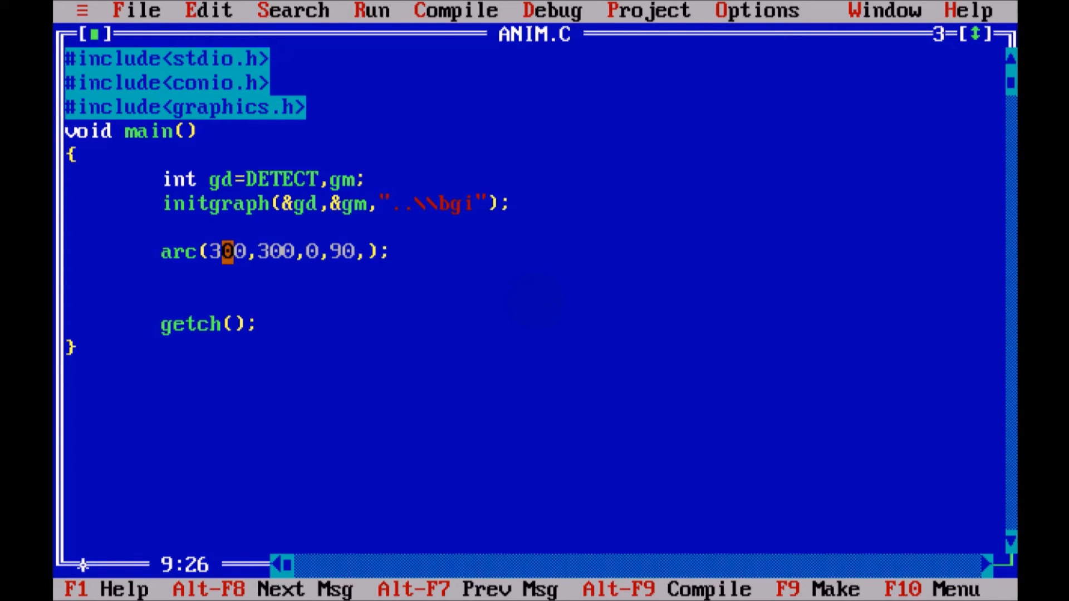
text(50)
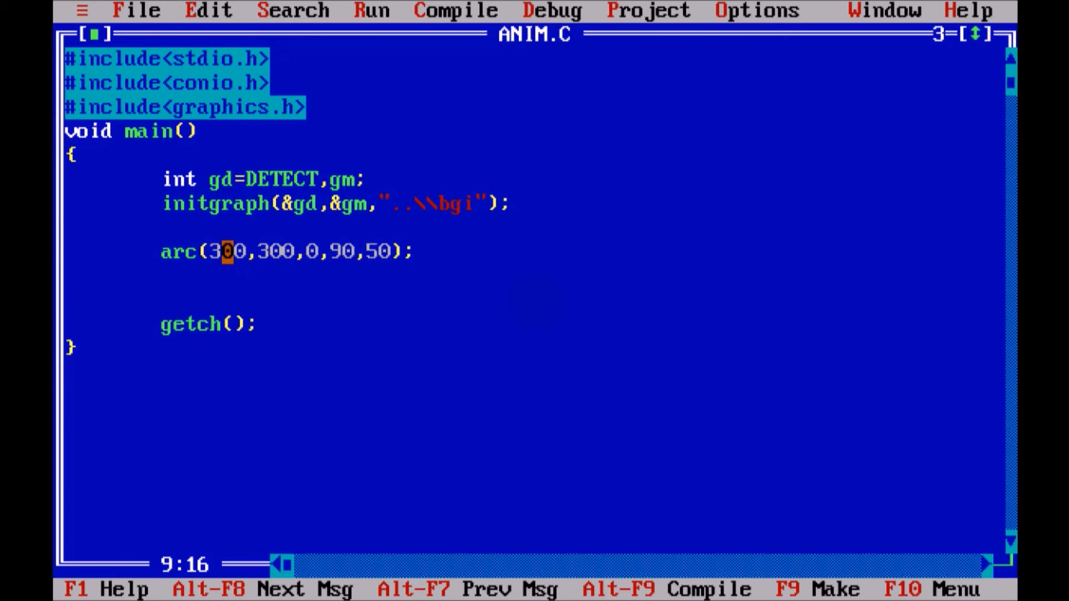
Change the arc's centre arguments to getmaxx()/2 and getmaxy()/2, keeping 0, 90 and radius 50
text(g)
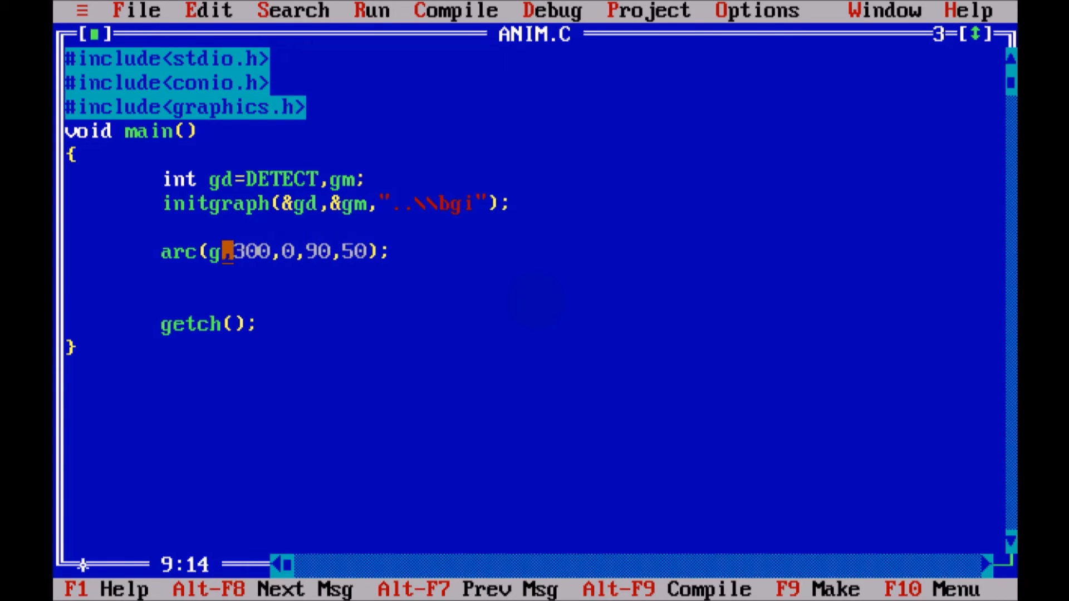
text(etmaxx,)
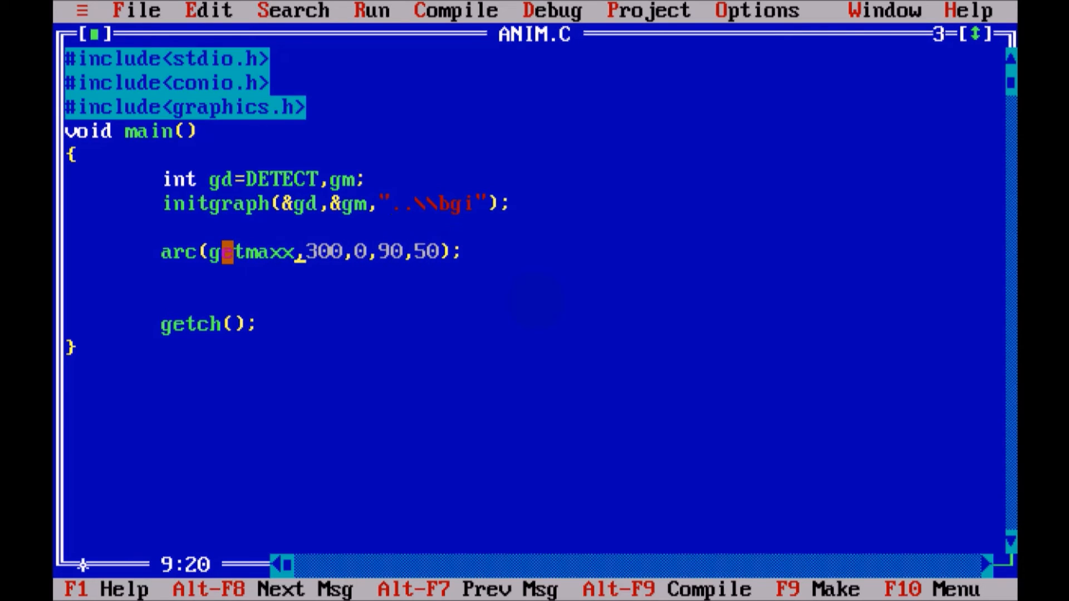
text(())
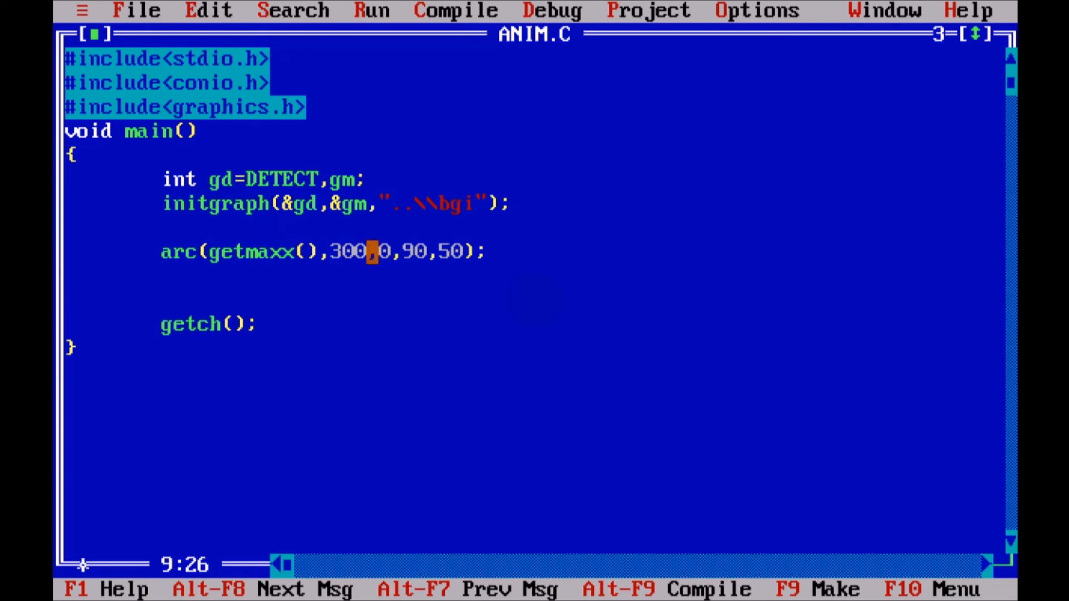
text(get a)
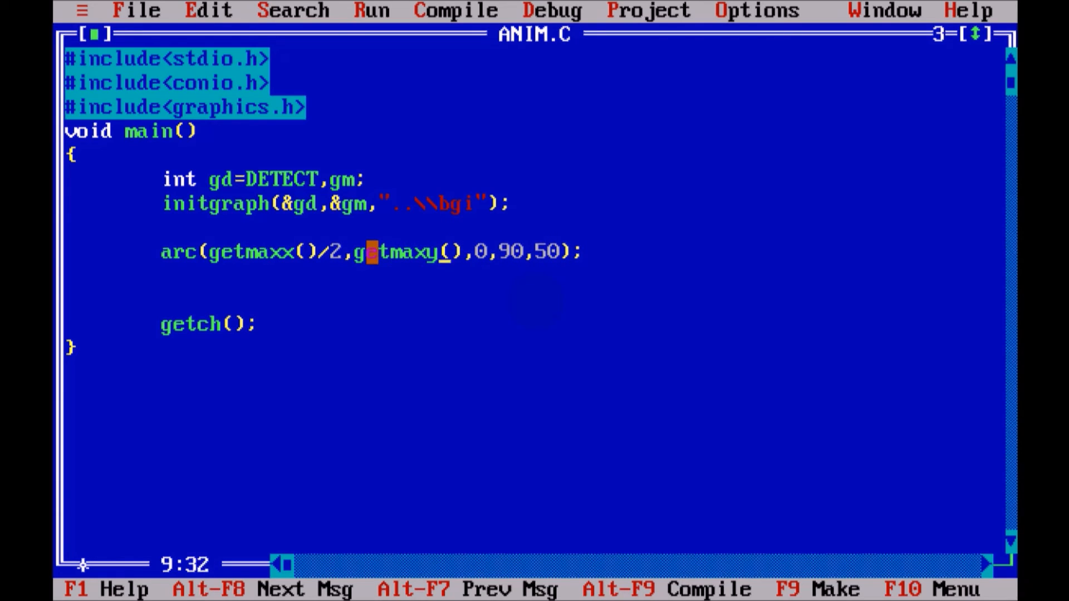
text(/2)
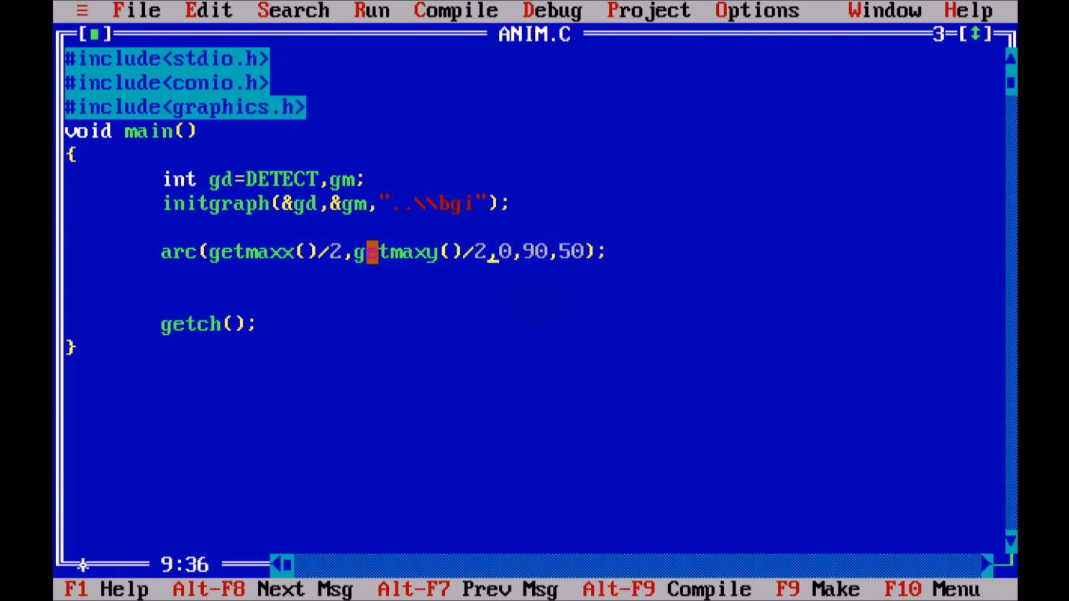